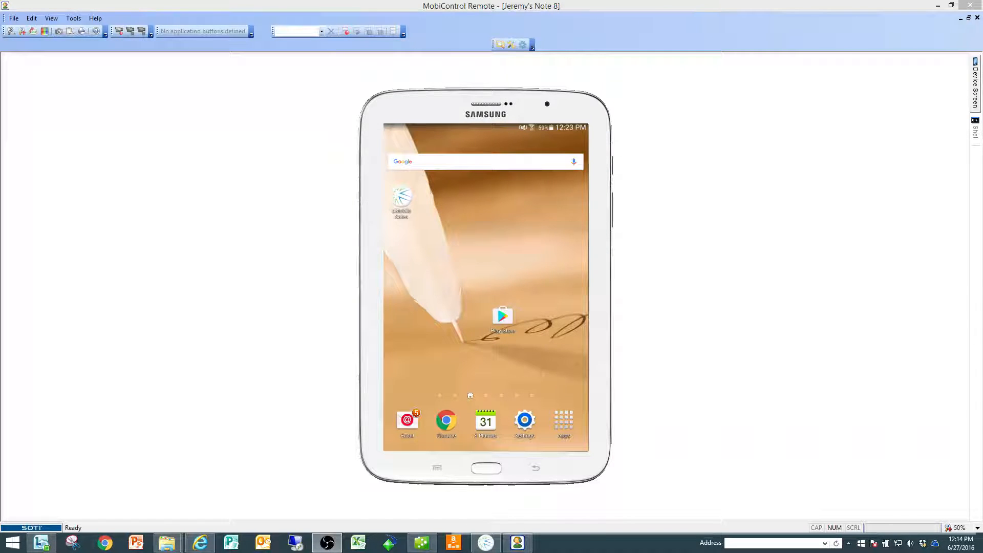
- Launch bMobile Sales, log in with the password, and continue past the trial license
left_click(400, 196)
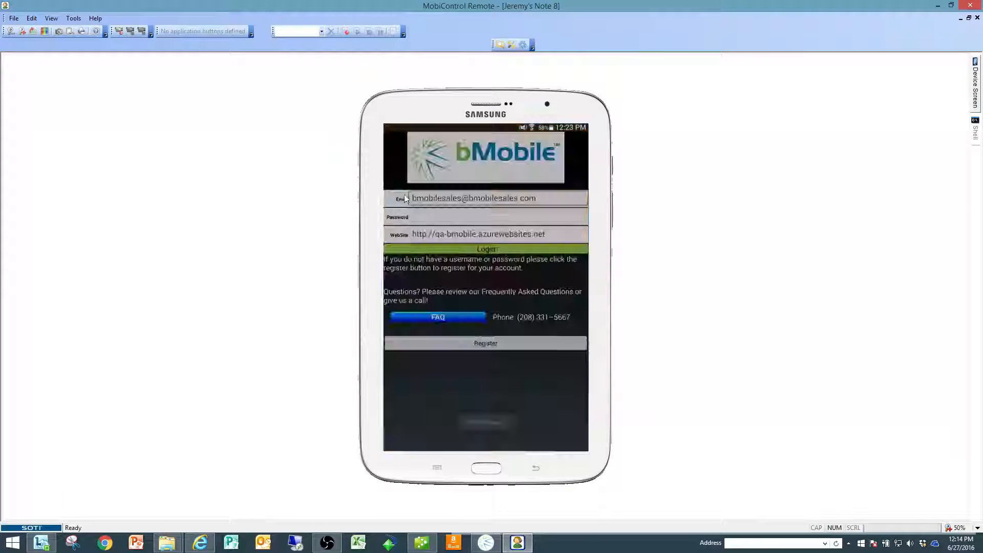
left_click(473, 198)
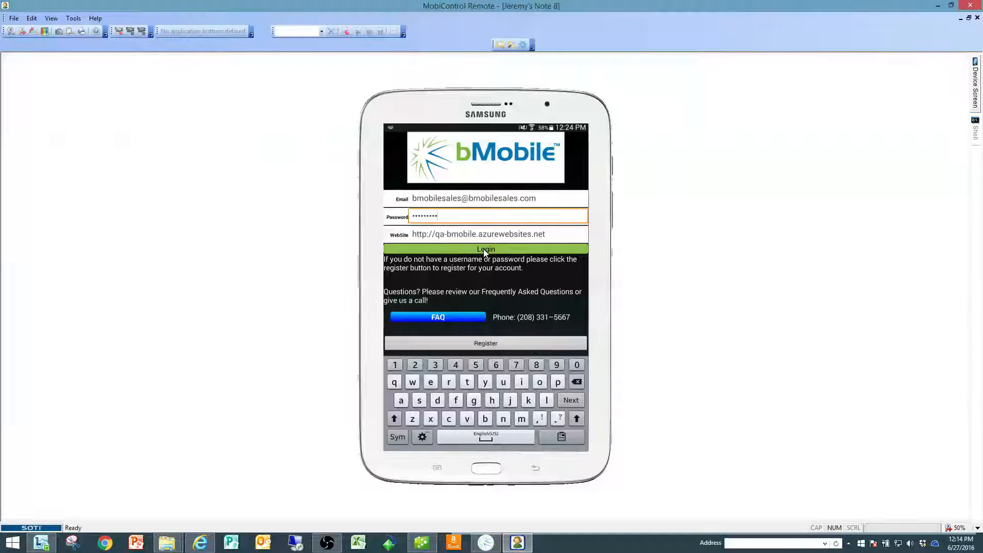
left_click(485, 248)
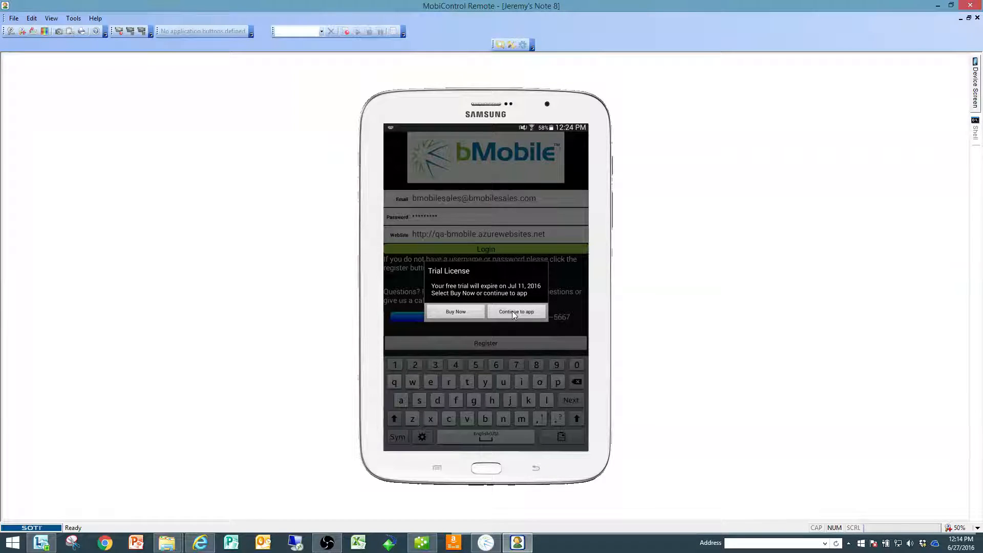
left_click(516, 311)
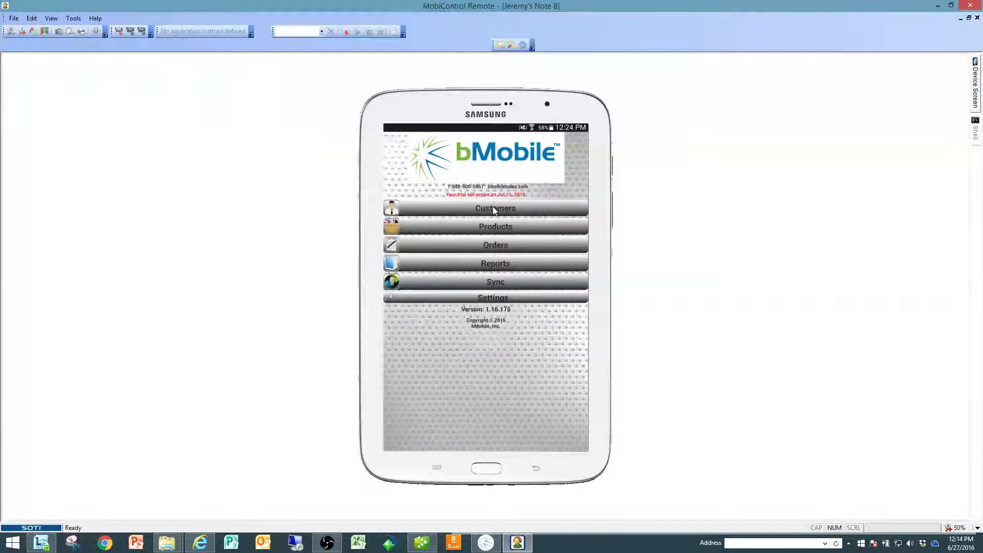
- Start a new Invoice order for Baker's Professional Lighting and begin adding items
left_click(494, 208)
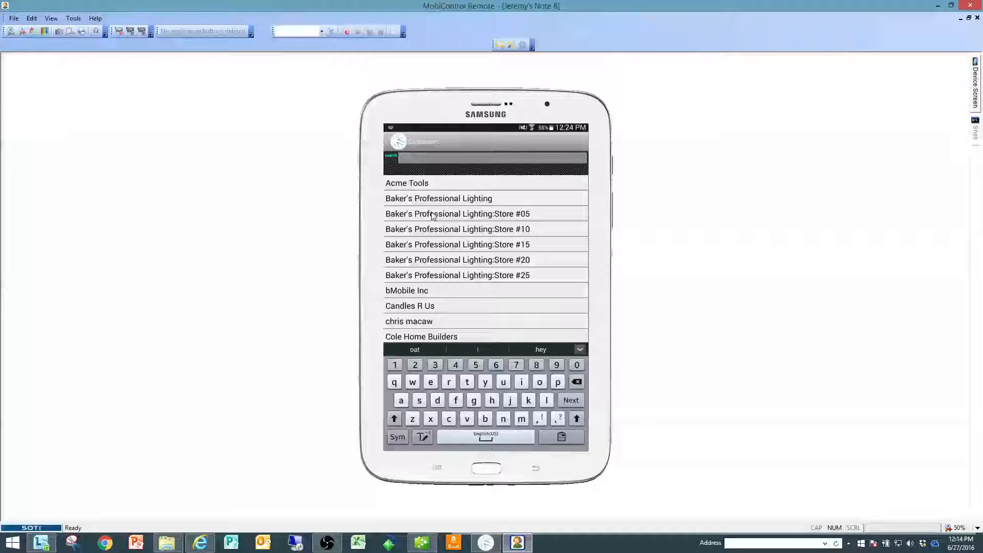
left_click(438, 198)
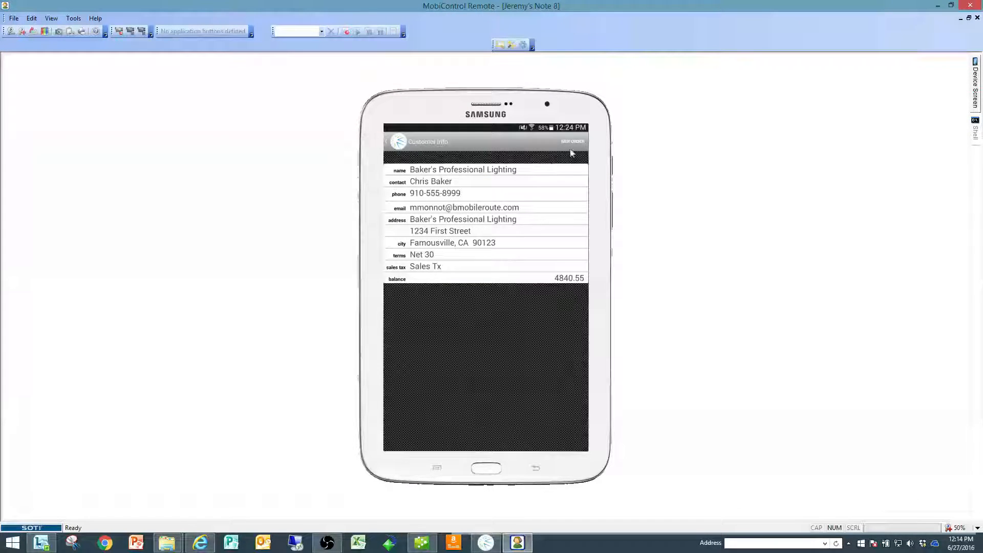
left_click(571, 142)
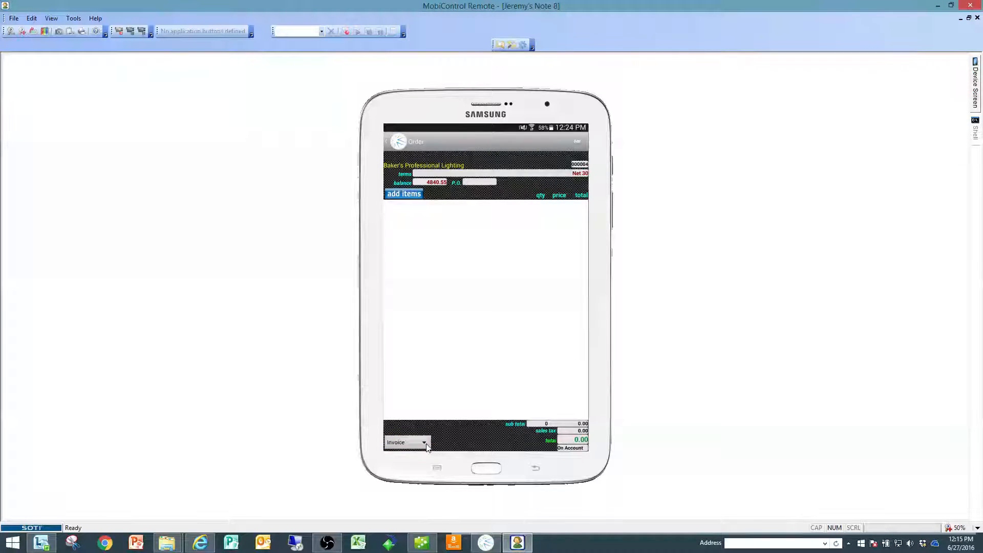
left_click(405, 442)
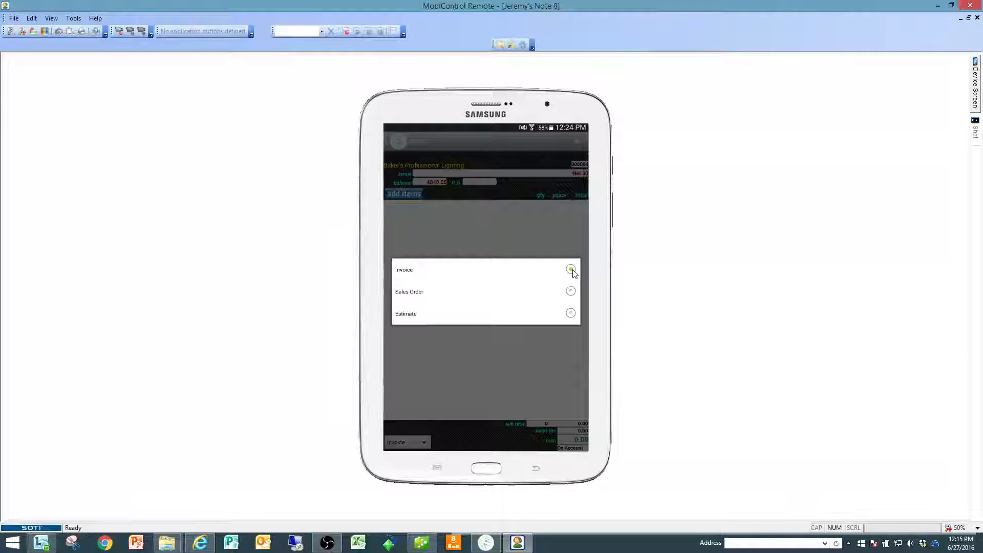
left_click(571, 270)
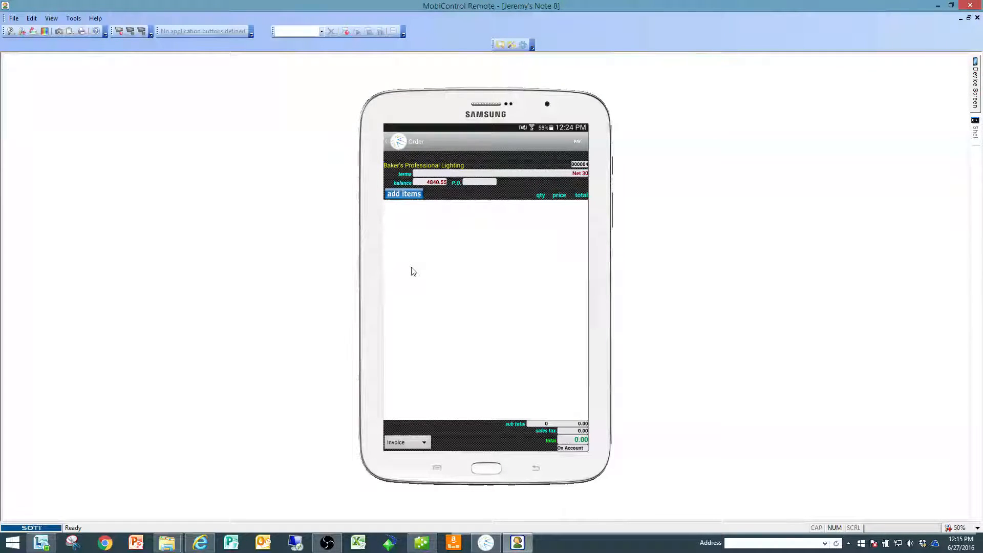
left_click(403, 194)
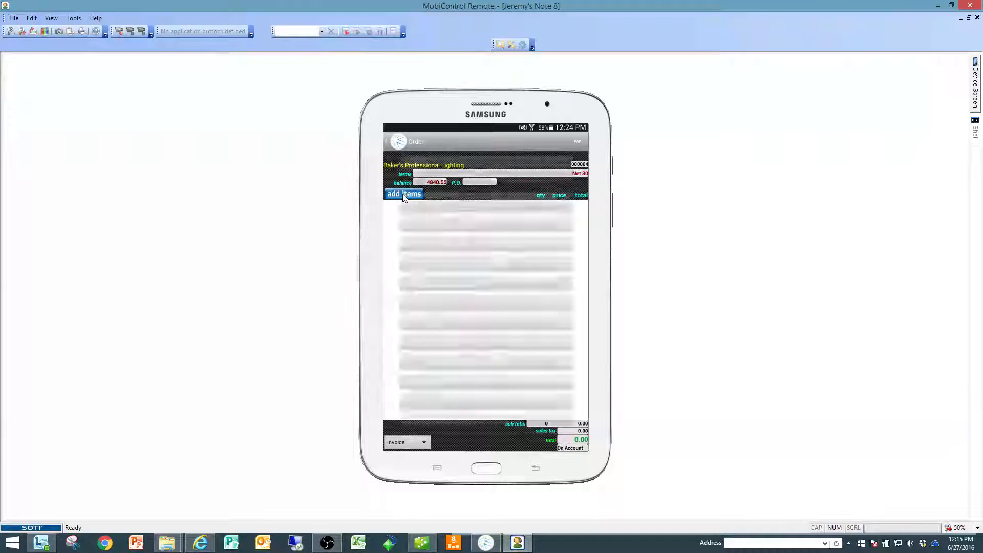
- Add products 5029-03-55 and P3298-15 to the invoice, quantity 3 each
left_click(403, 194)
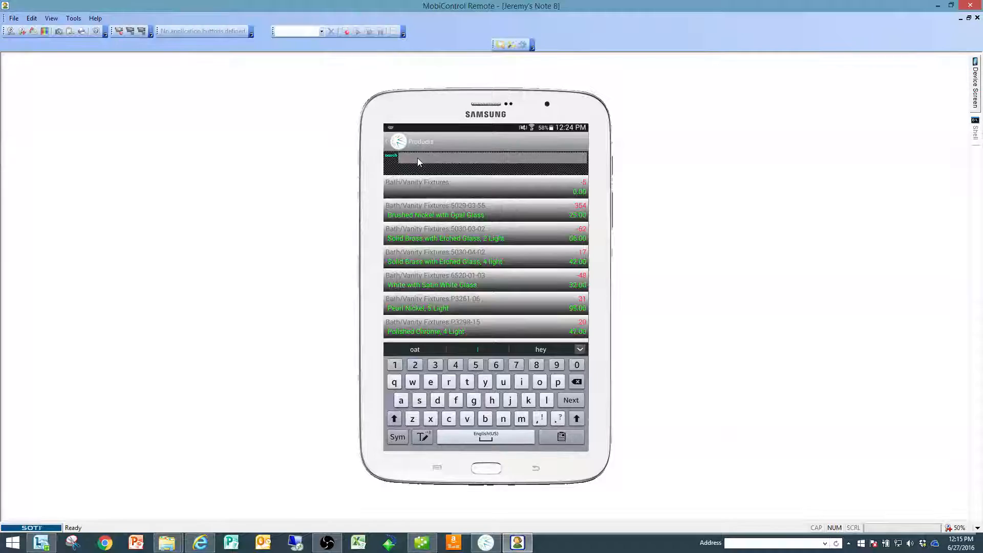
type("b")
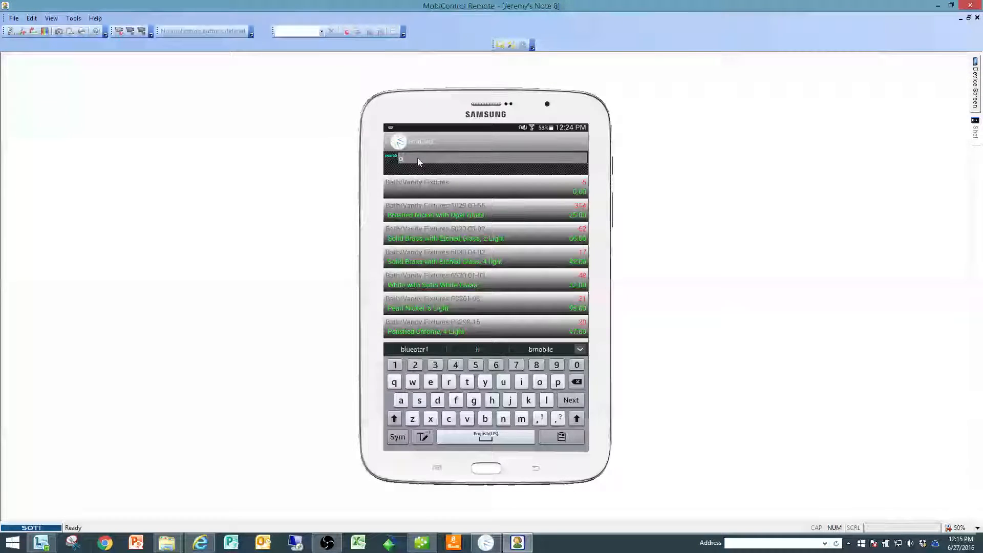
type("b")
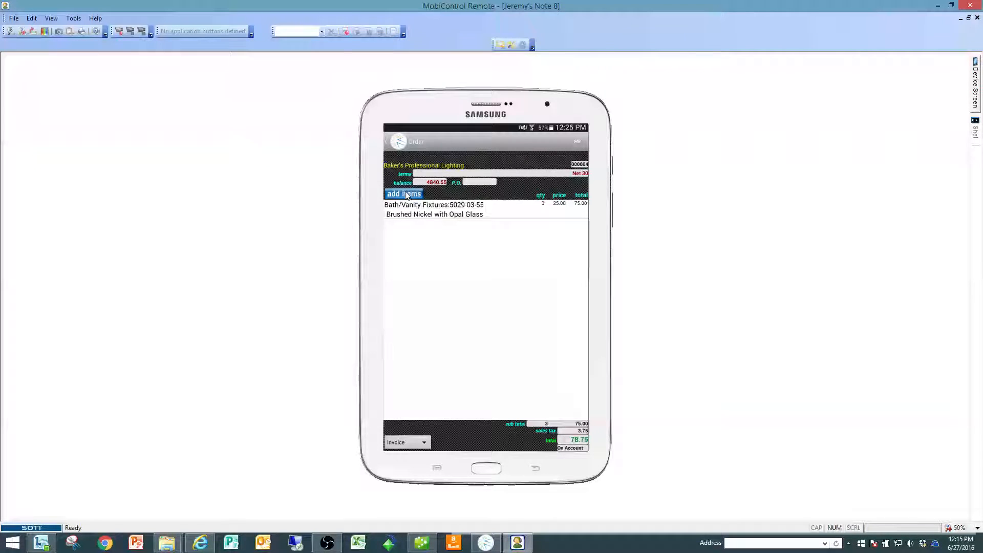
left_click(403, 193)
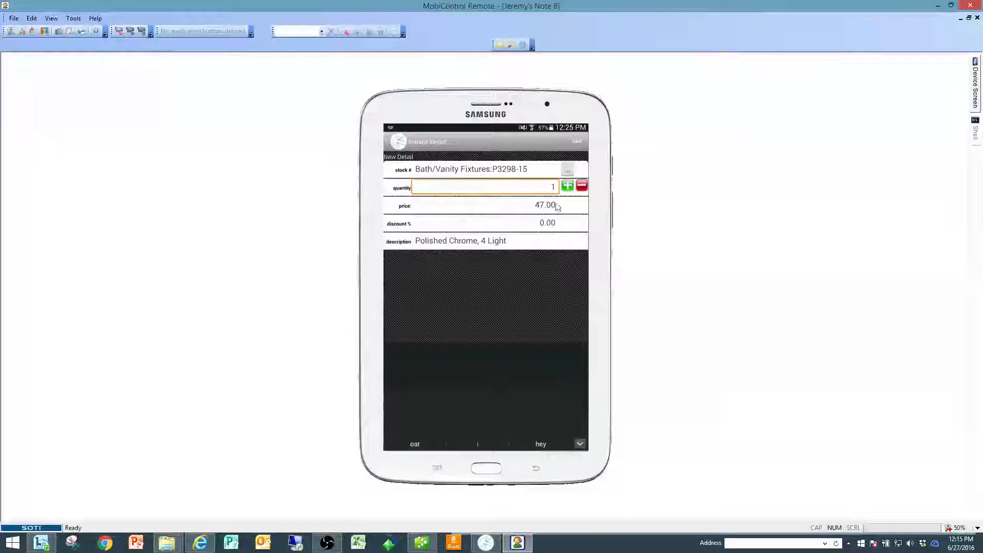
left_click(483, 187)
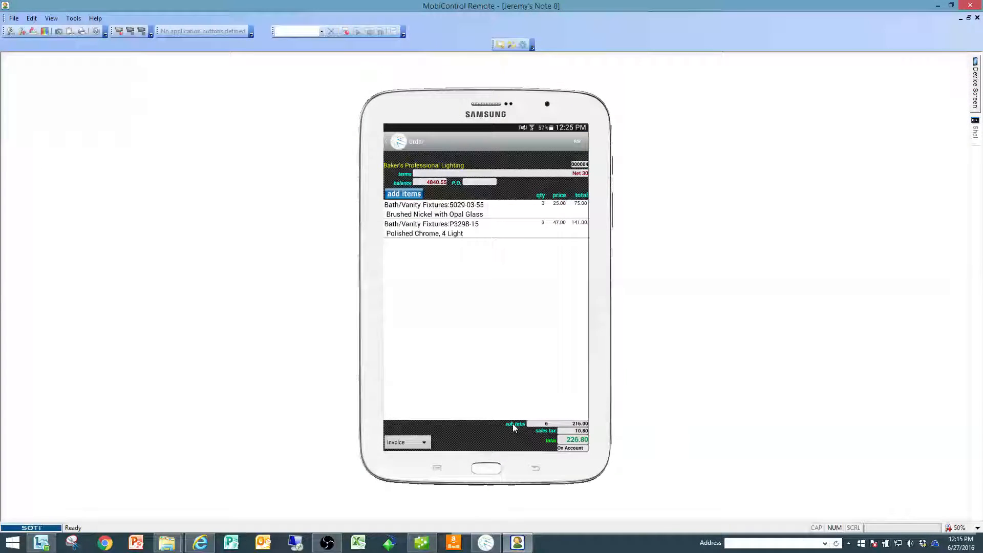
mouse_move(497, 406)
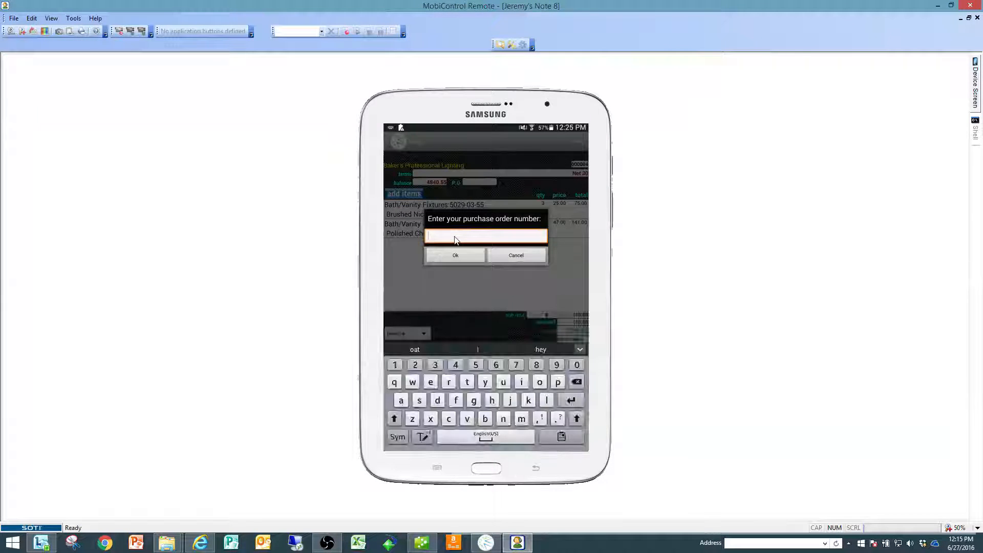
- Enter P.O. number 654, add a 'Thank You' note, and choose the payment method
type("654")
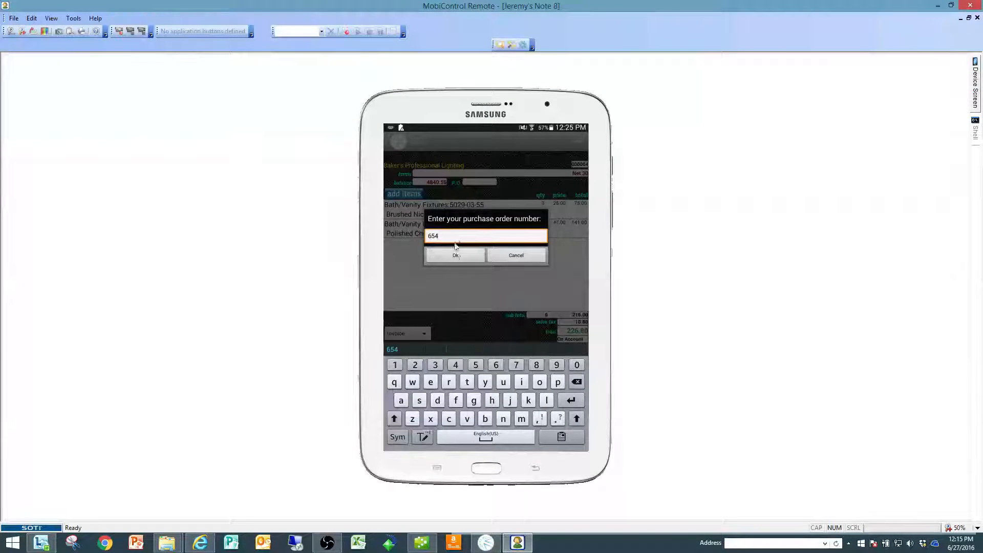
left_click(455, 255)
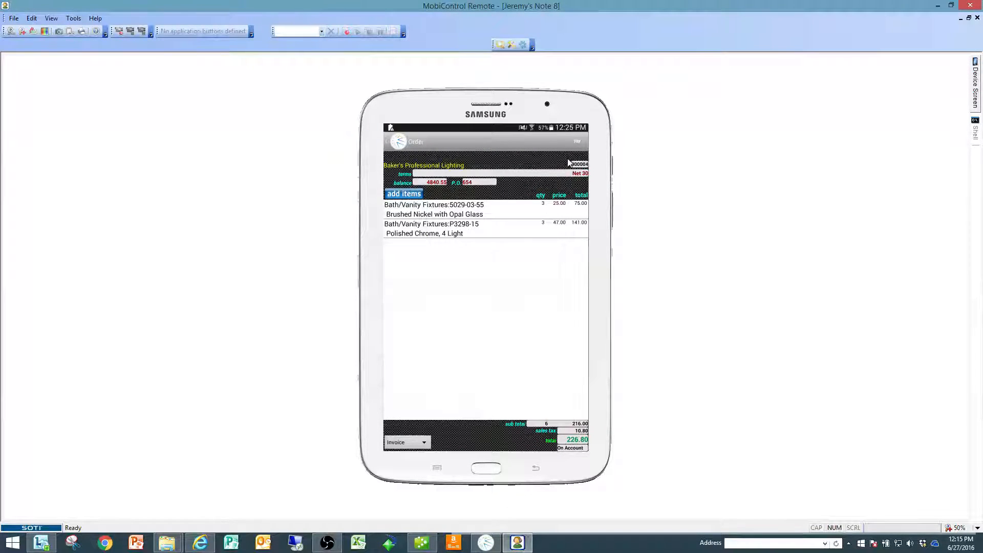
mouse_move(575, 142)
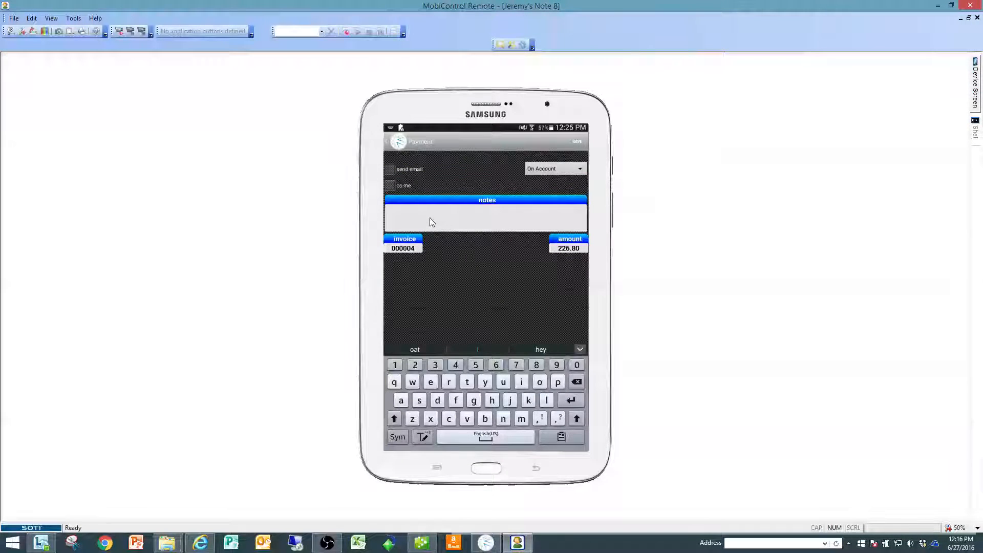
type("Thank You")
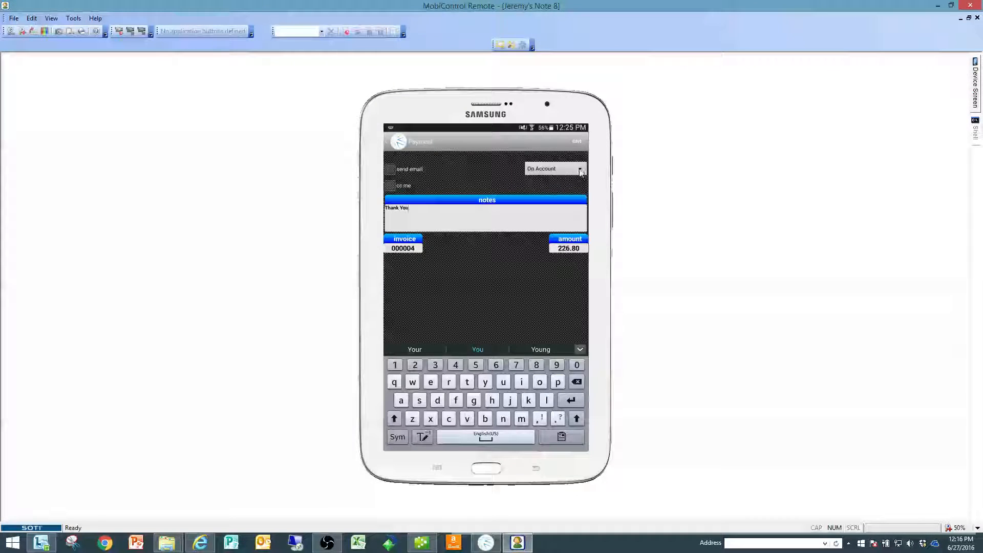
left_click(578, 168)
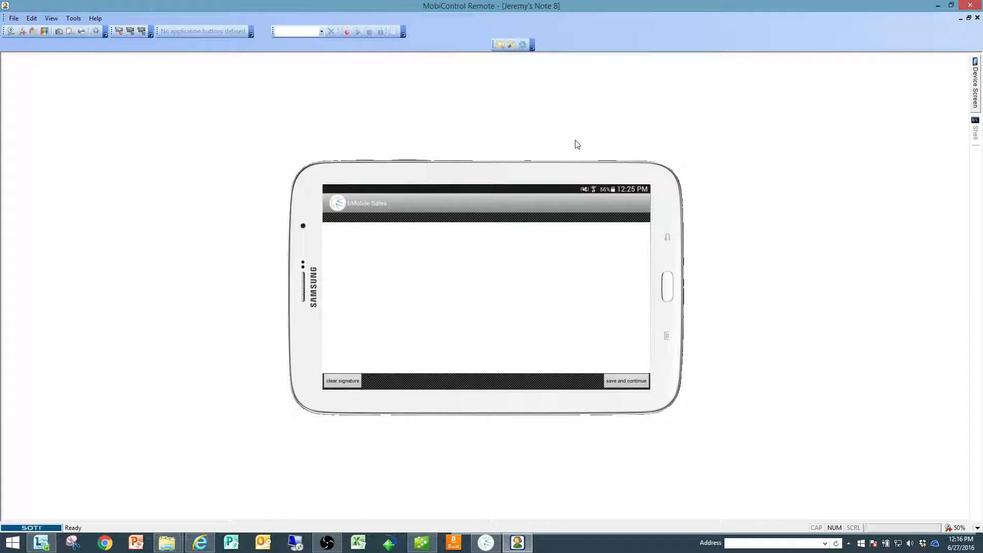
- Sign and save the invoice, then start a new order for Cole Home Builders
left_click_drag(374, 252, 393, 321)
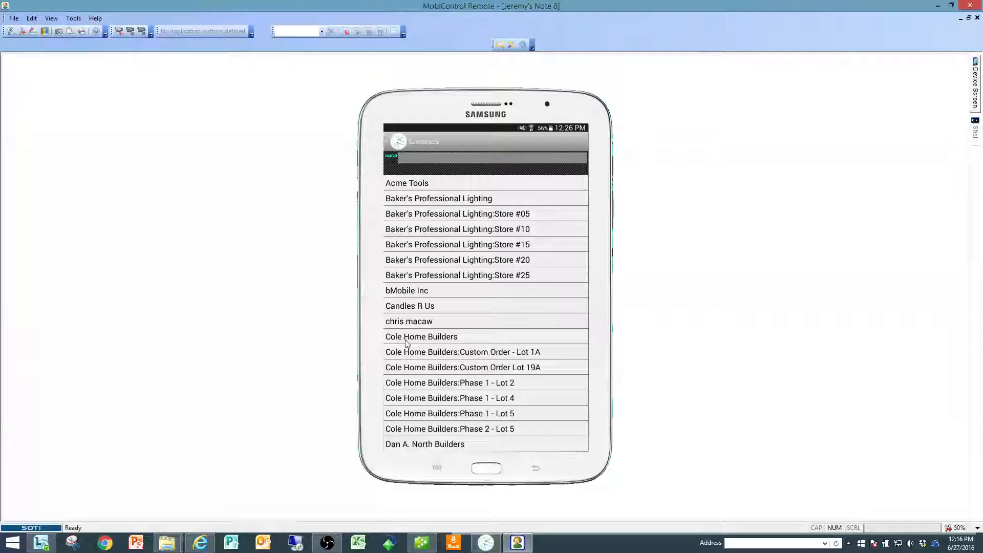
left_click(420, 337)
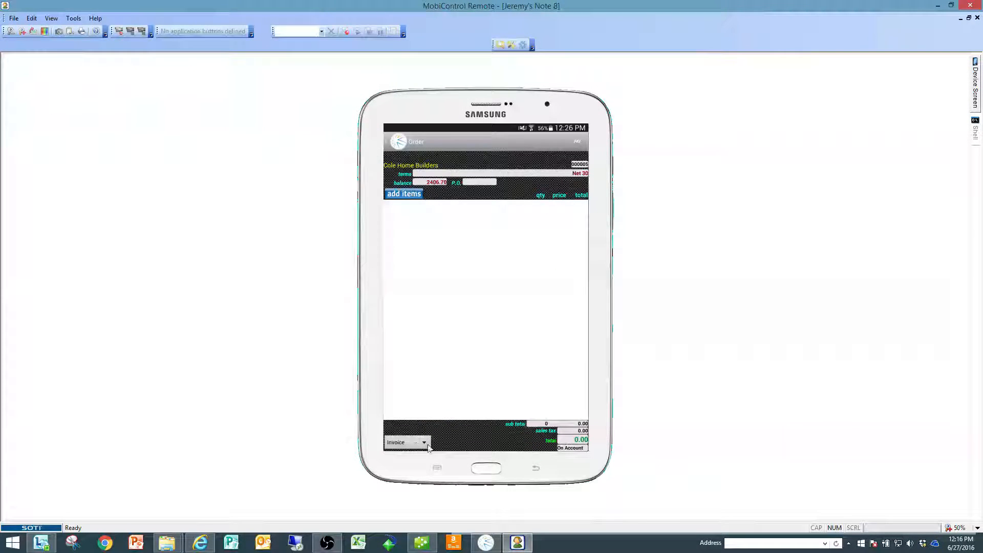
- Make it a Sales Order with fixture 5030-04-02 and its quantity, then sign and save
left_click(406, 442)
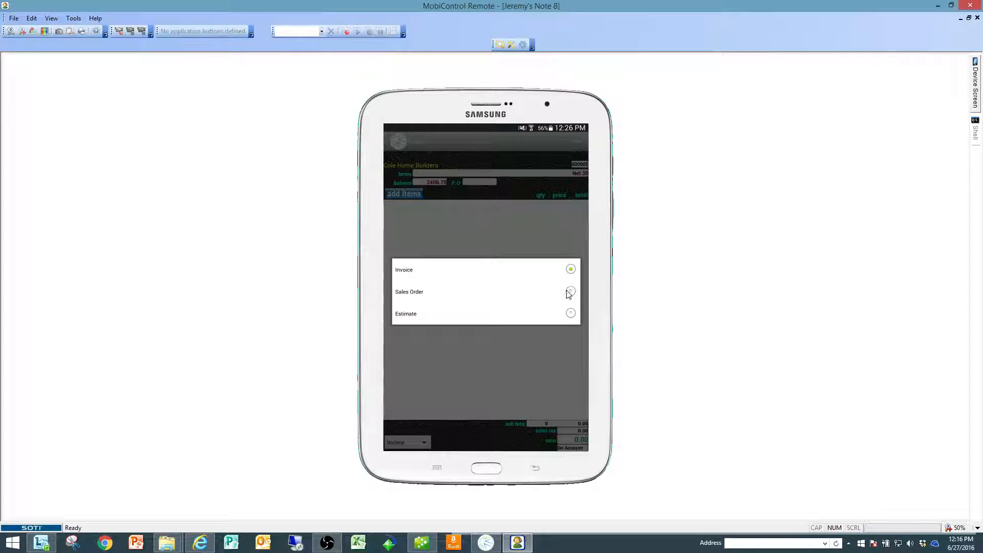
left_click(570, 291)
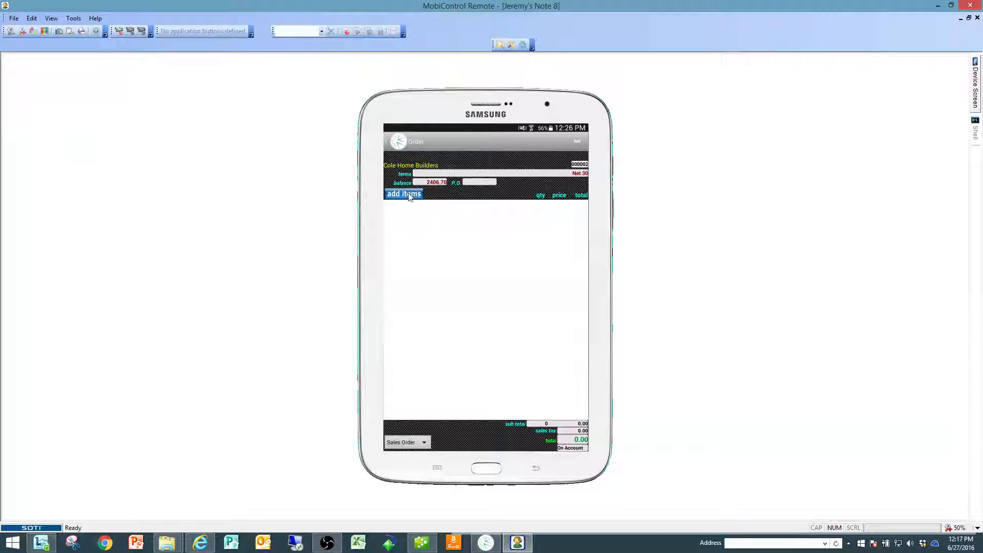
left_click(402, 194)
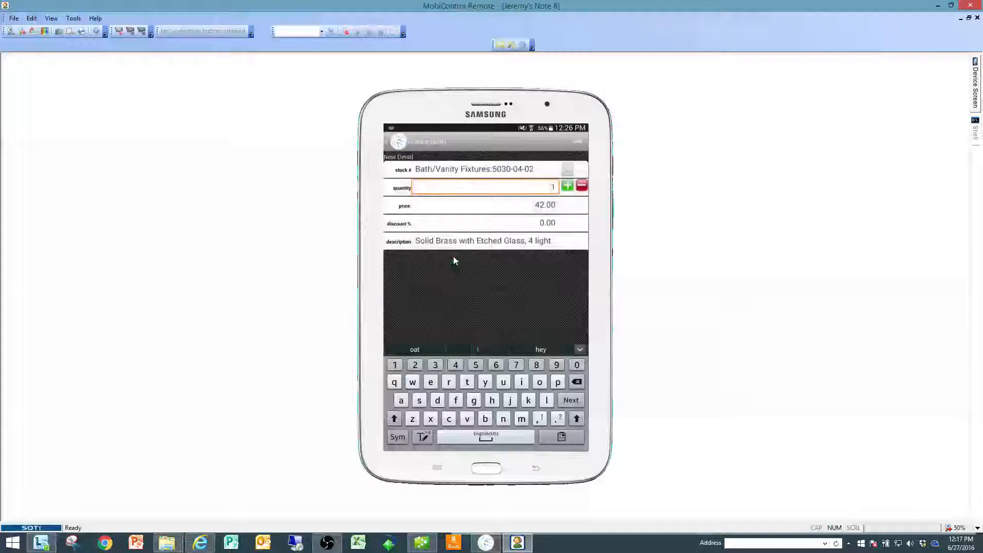
left_click(482, 187)
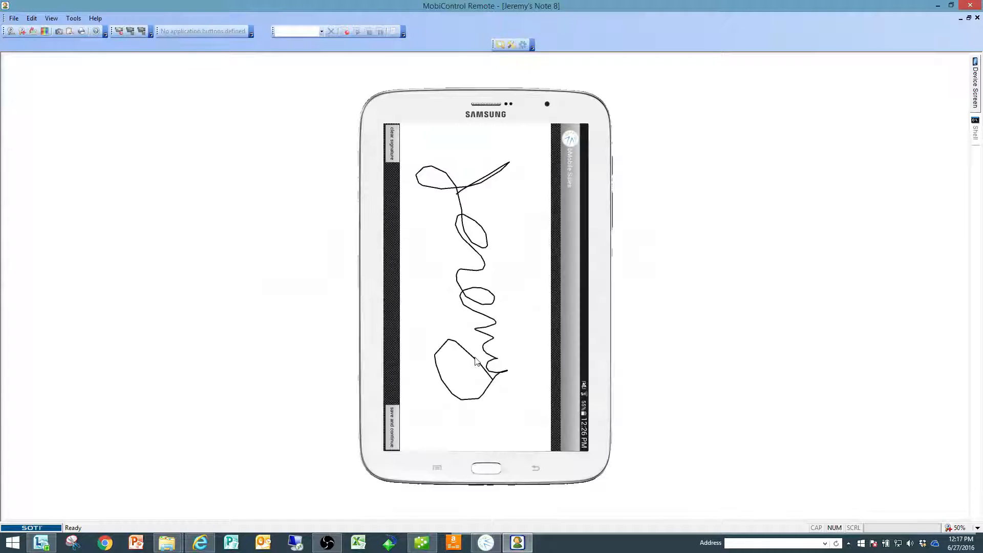
left_click(391, 428)
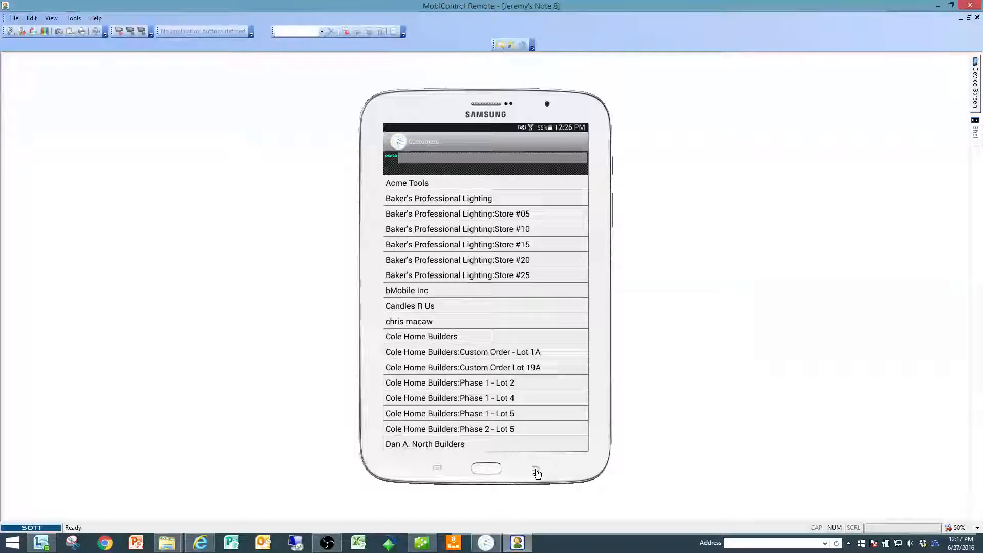
left_click(536, 468)
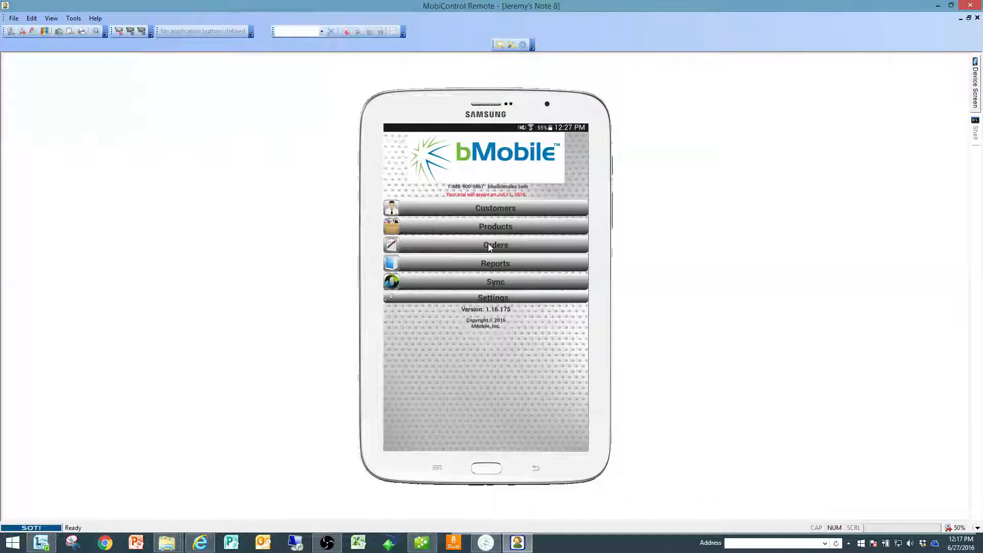
left_click(494, 244)
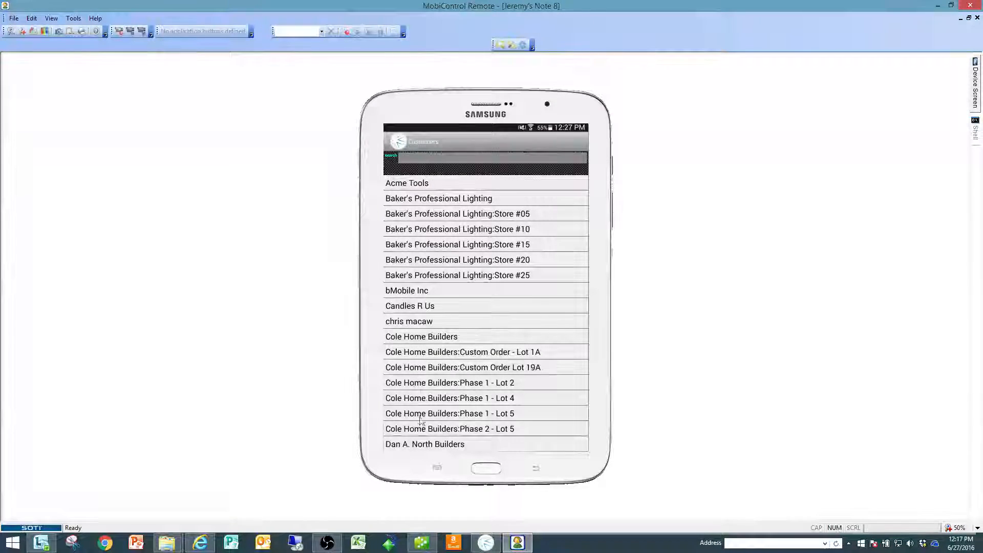
left_click(425, 444)
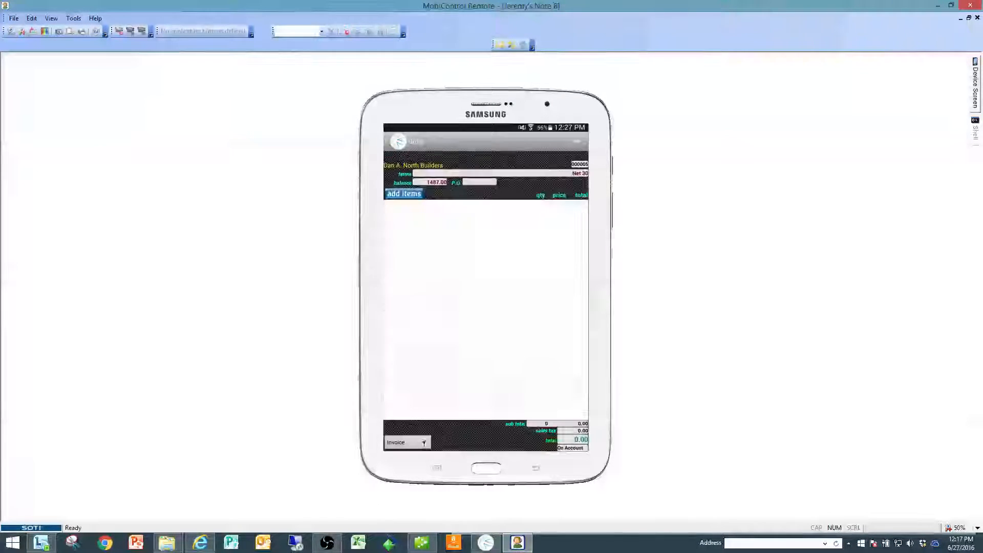
left_click(404, 193)
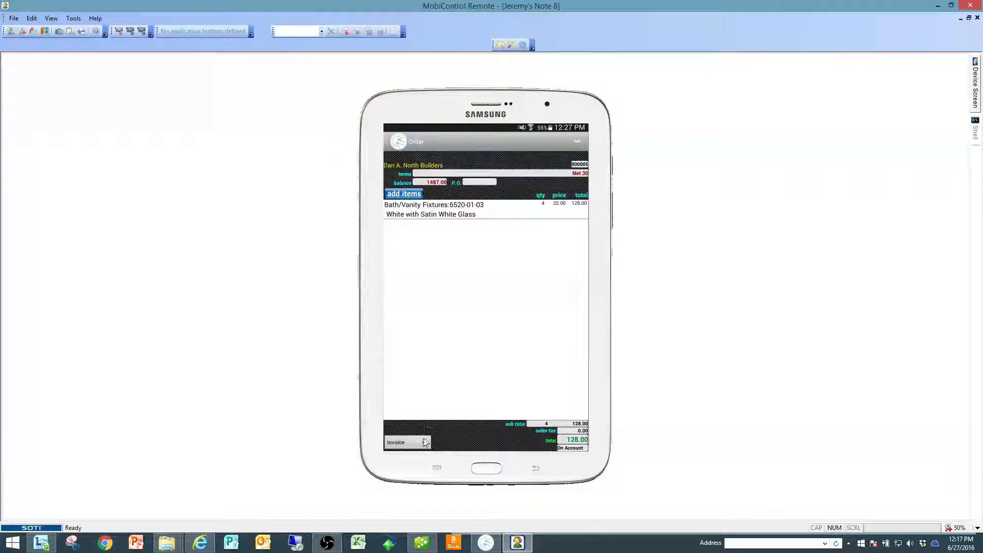
left_click(425, 441)
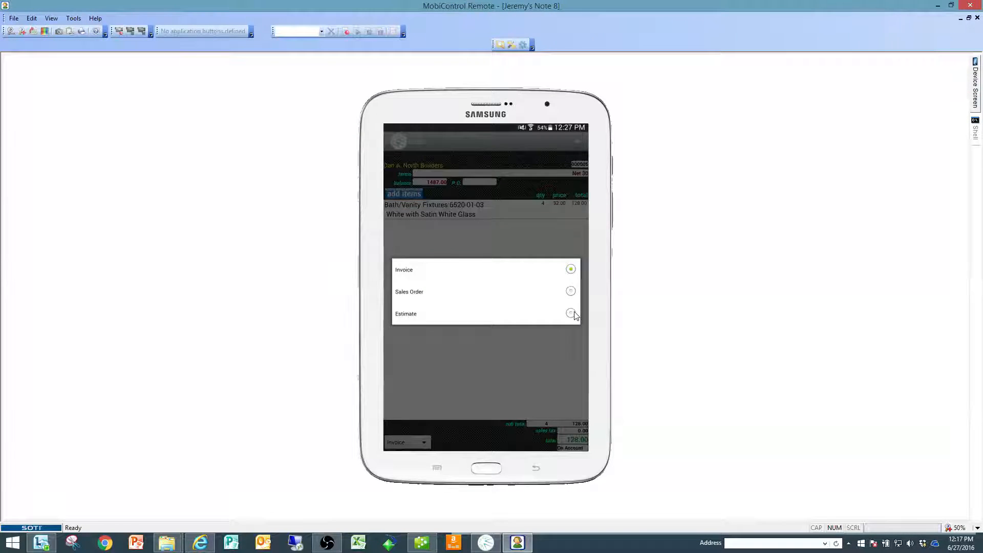
left_click(570, 313)
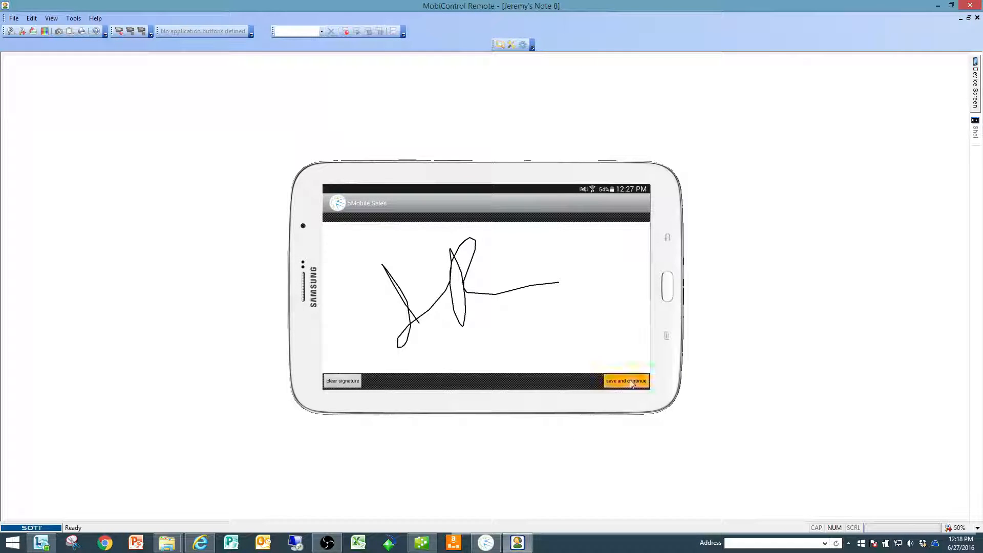
left_click(625, 381)
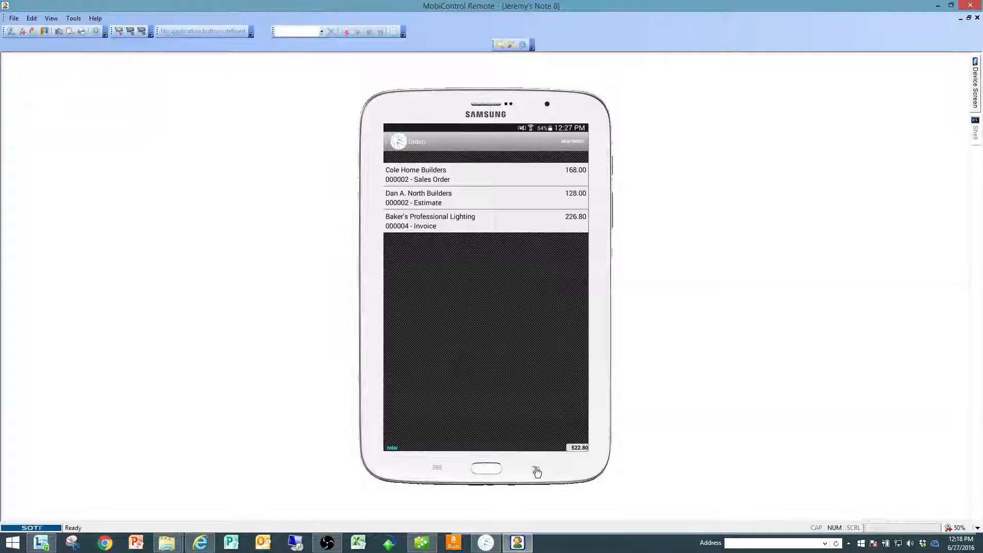
- Use the Android back button to leave the orders list for bMobile's home screen
left_click(536, 470)
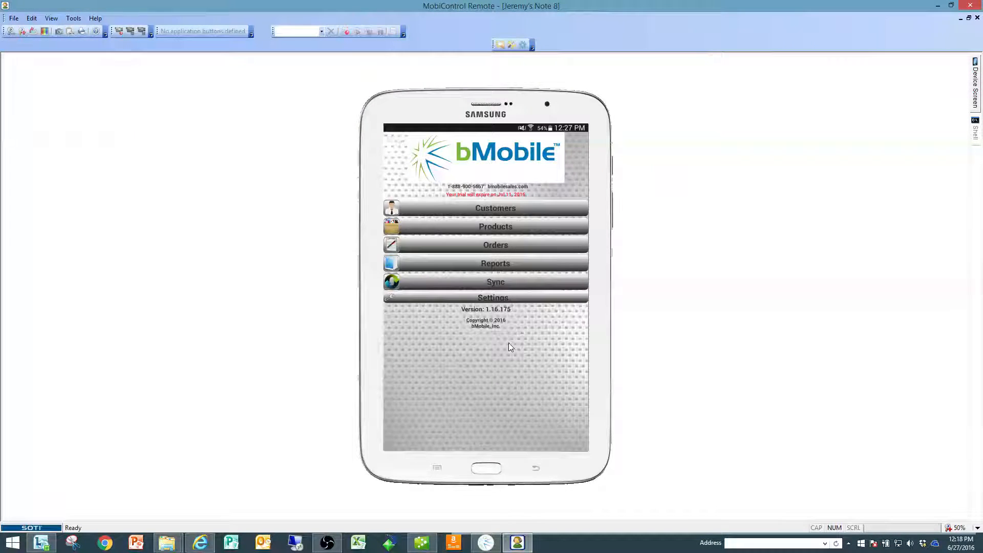
mouse_move(508, 358)
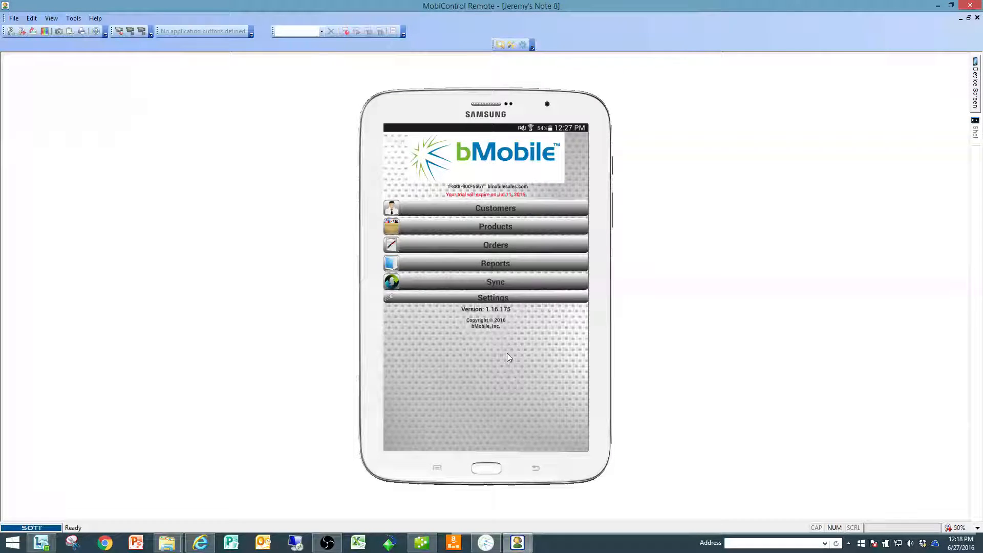
mouse_move(483, 341)
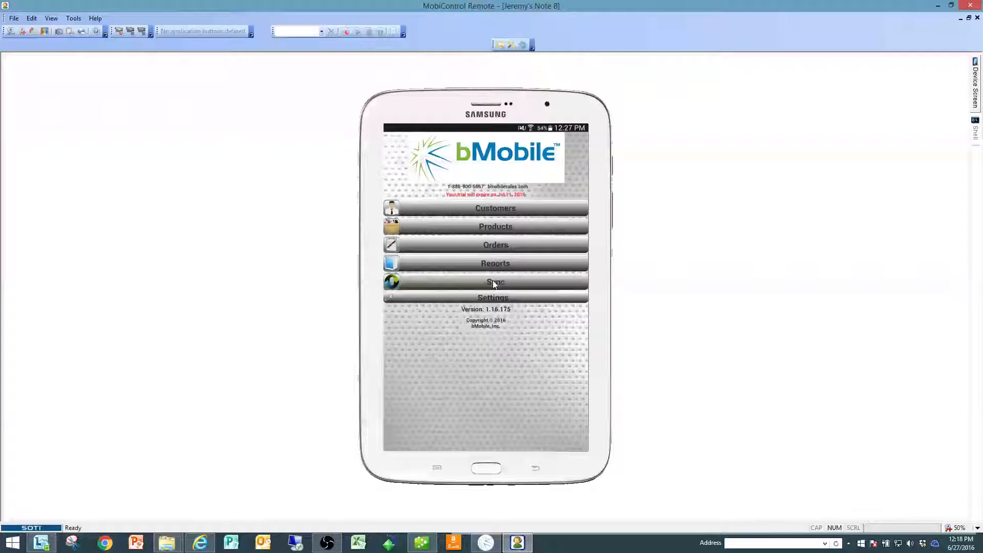
- Run a bMobile sync and dismiss the Sync Complete! message
left_click(494, 282)
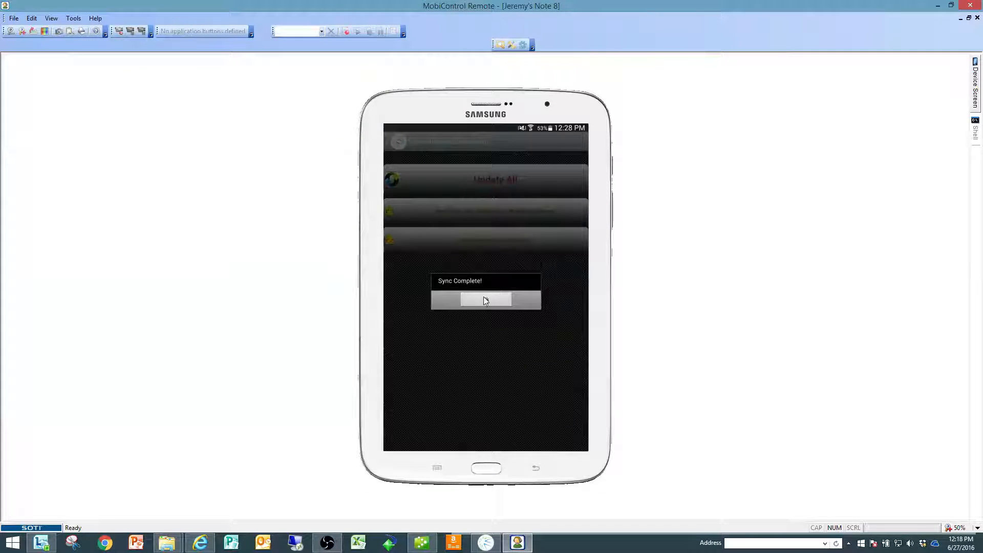
left_click(486, 300)
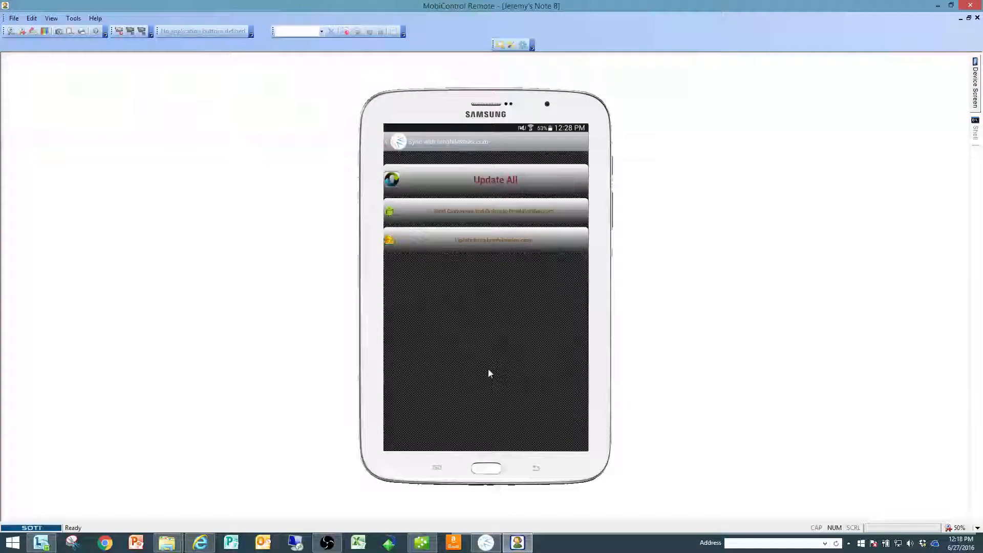
mouse_move(536, 470)
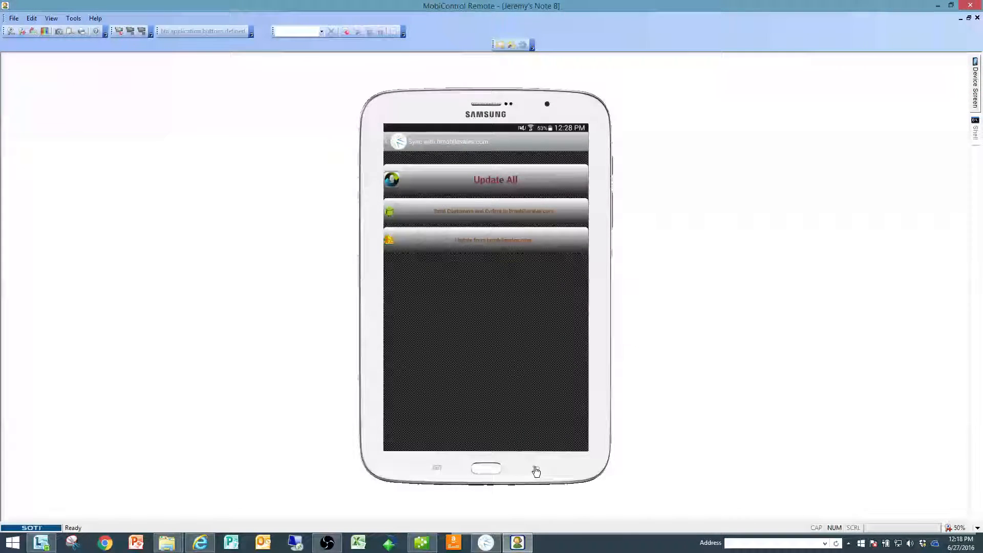